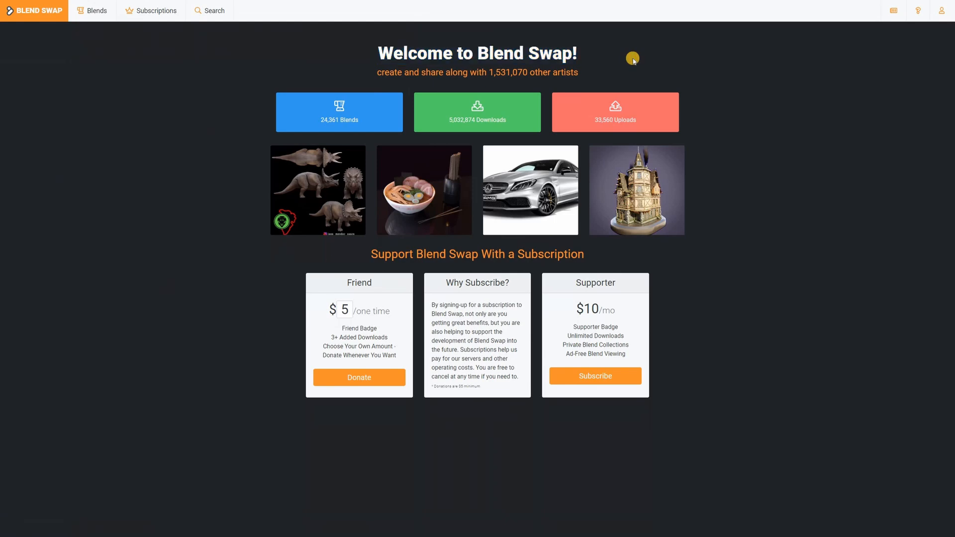
{"action": "mouse_move", "coordinate": [724, 158]}
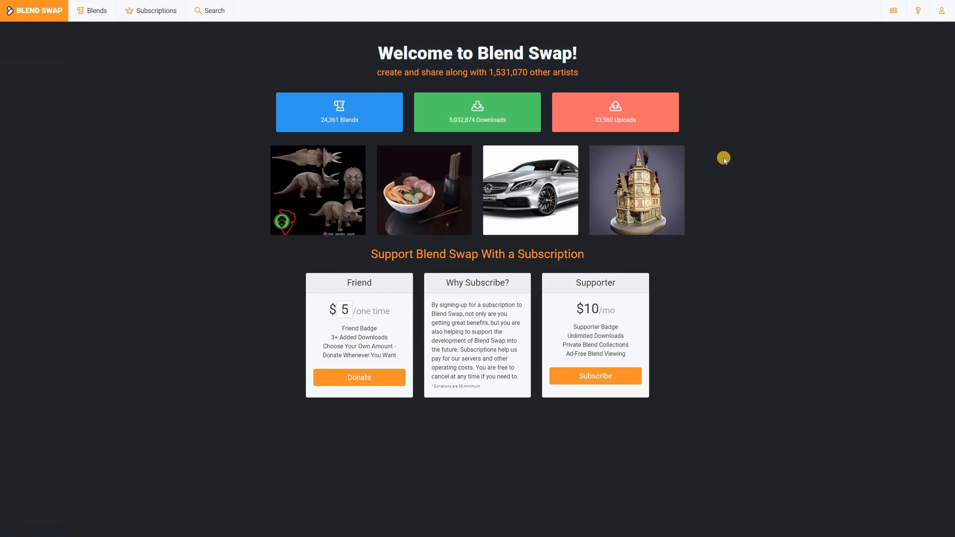
{"action": "mouse_move", "coordinate": [192, 33]}
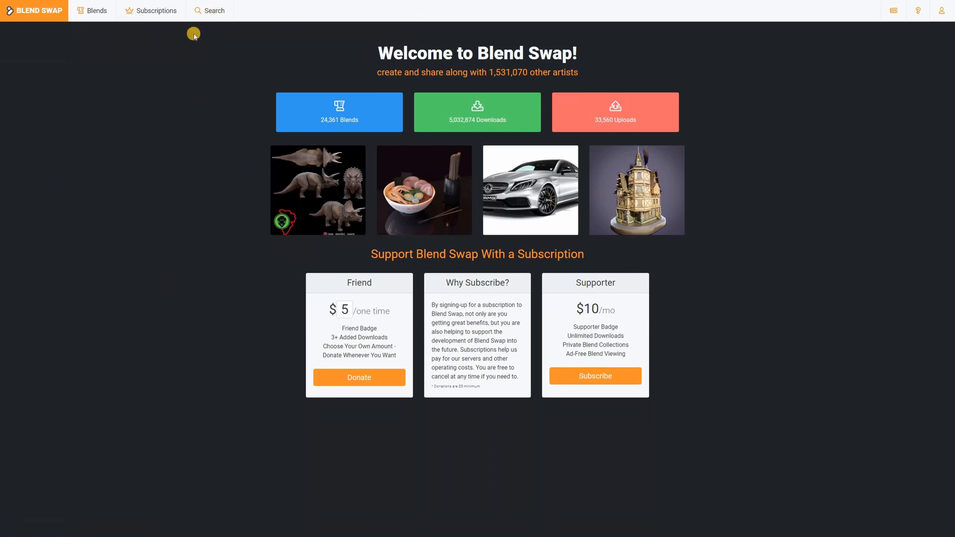
Search Blend Swap for 'Abandoned Robot' blends.
{"action": "left_click", "coordinate": [209, 10]}
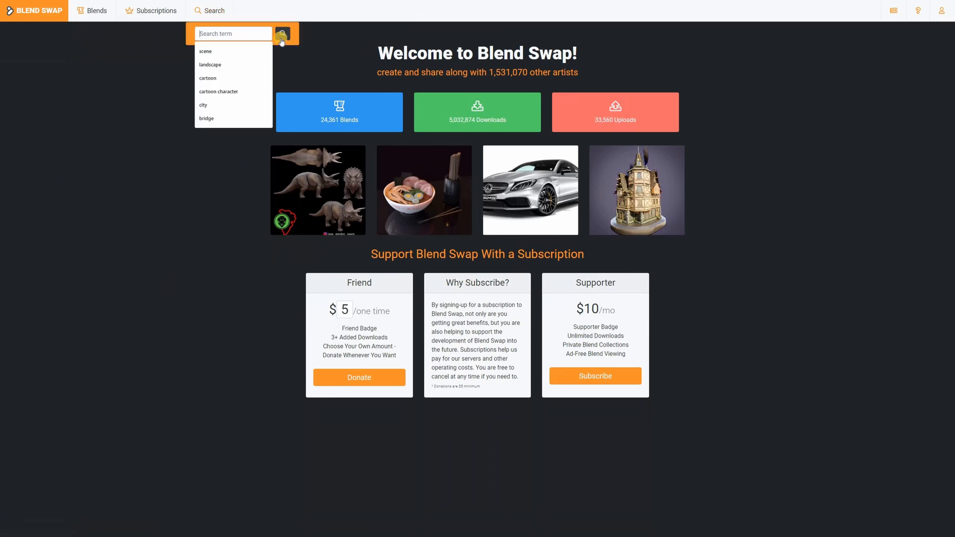
{"action": "type", "text": "Abandoned Robot"}
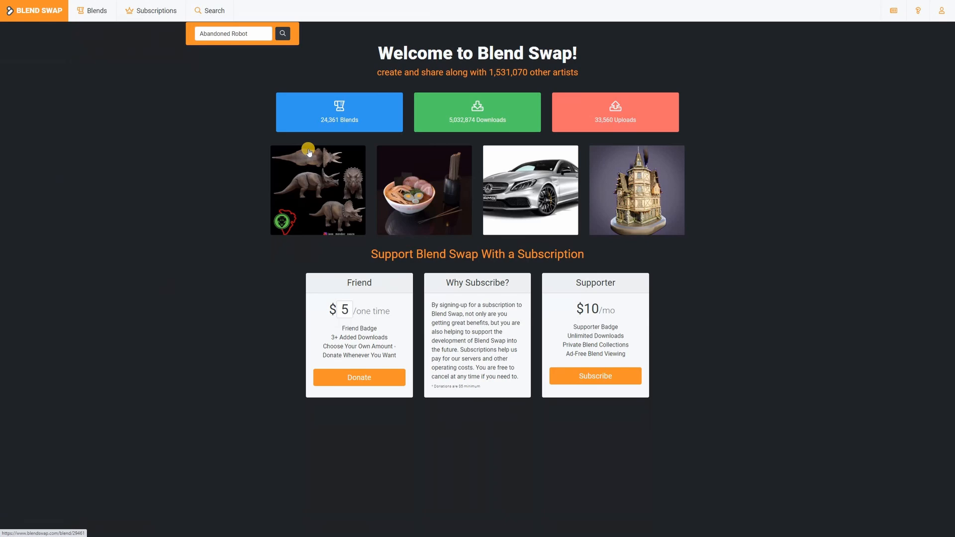
{"action": "left_click", "coordinate": [282, 33]}
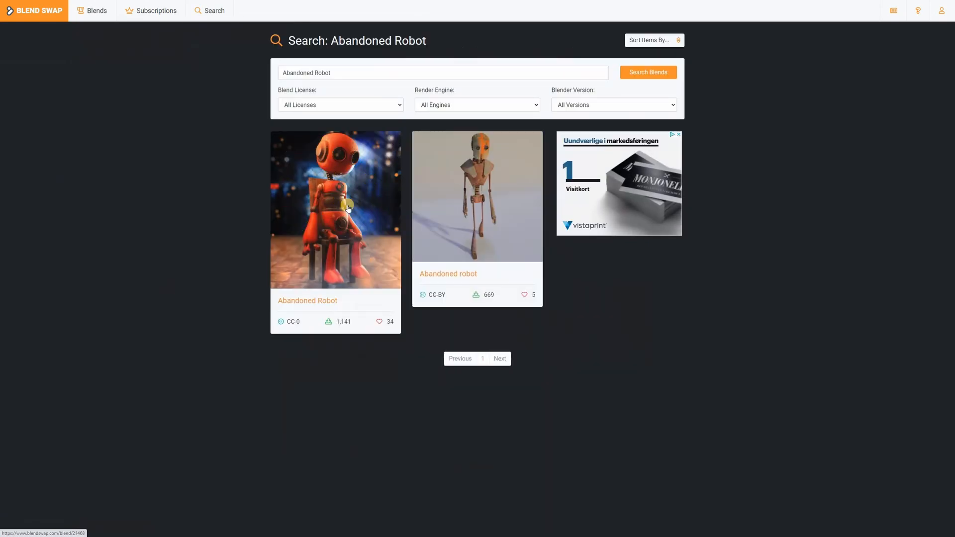
{"action": "left_click", "coordinate": [335, 210]}
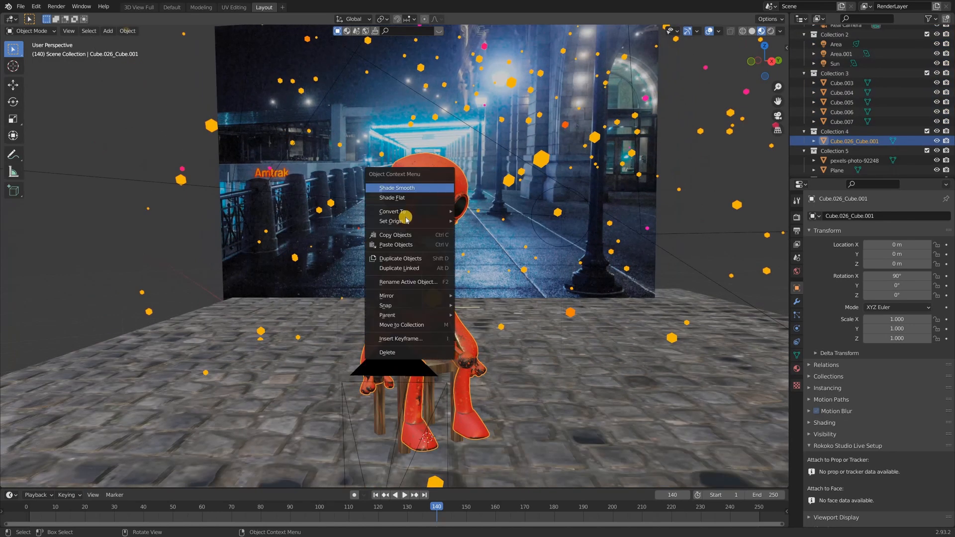
Lift the robot straight up along Z and add an armature for rigging.
{"action": "left_click", "coordinate": [391, 220]}
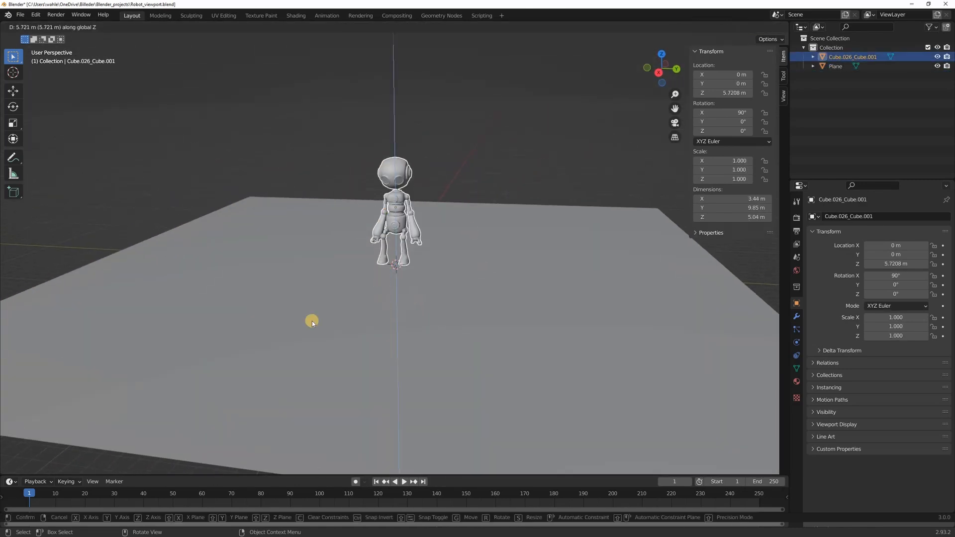
{"action": "left_click", "coordinate": [122, 27]}
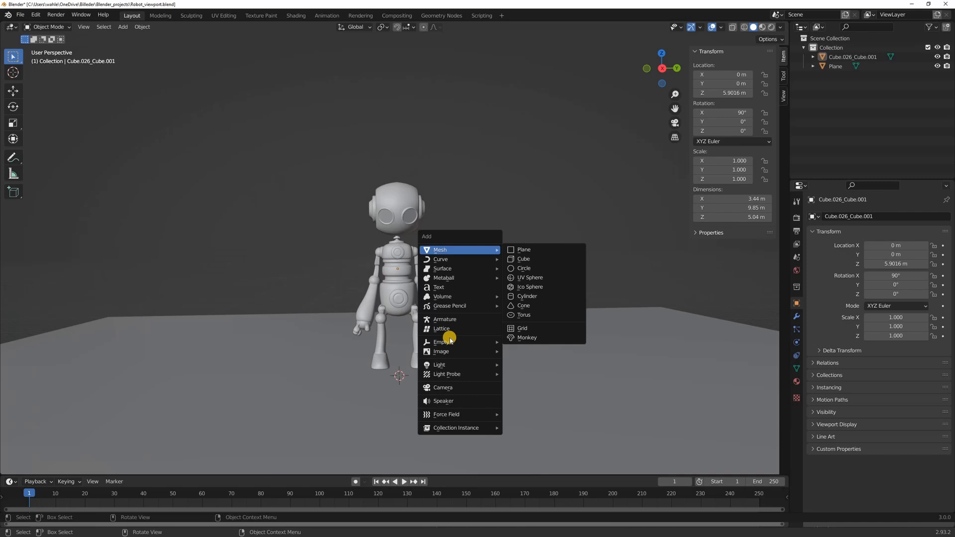
{"action": "mouse_move", "coordinate": [445, 319]}
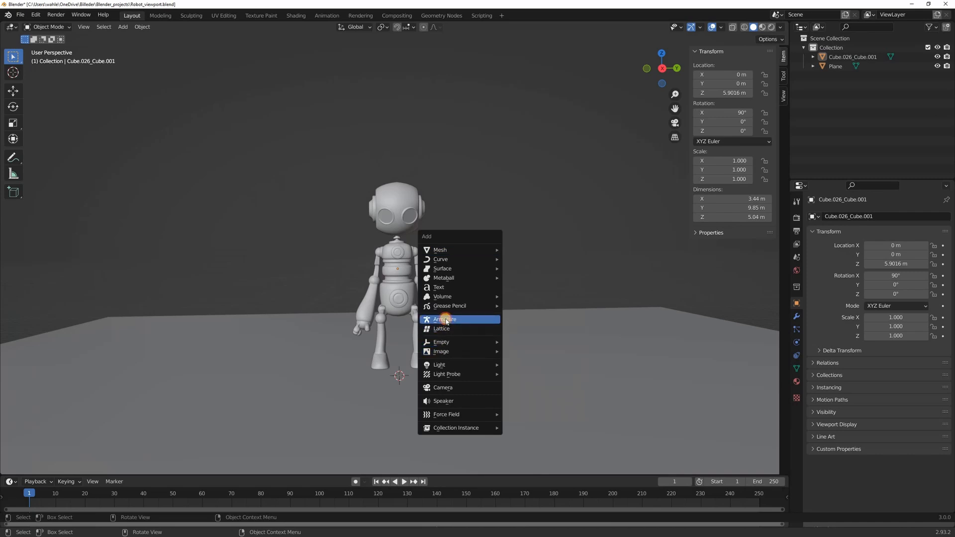
{"action": "left_click", "coordinate": [444, 319]}
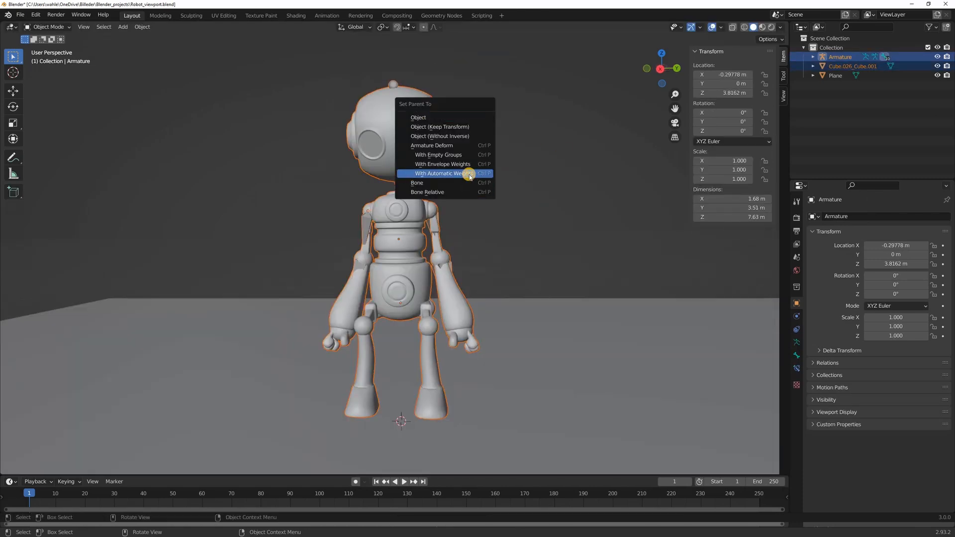
Bind the robot to the armature with automatic weights and pose it lying down.
{"action": "left_click", "coordinate": [440, 173]}
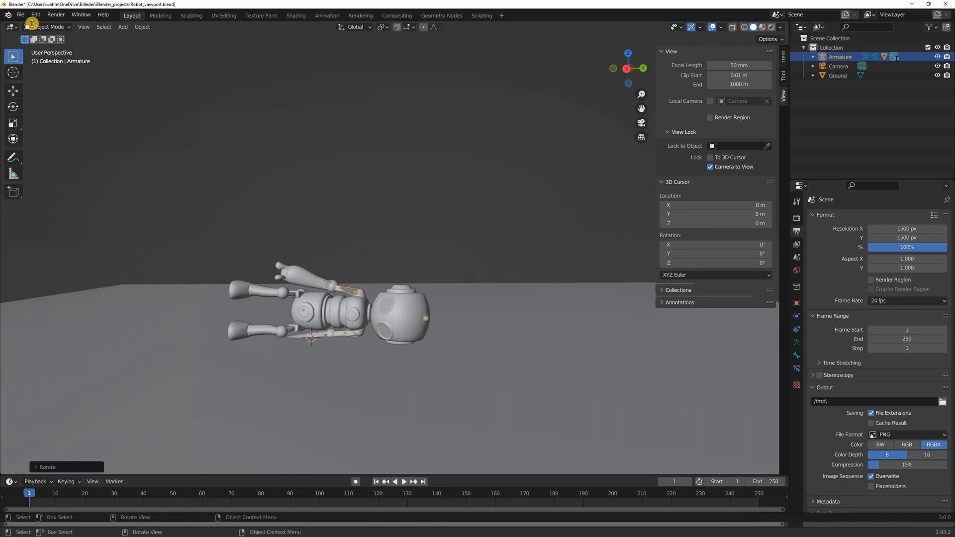
{"action": "left_click", "coordinate": [48, 26]}
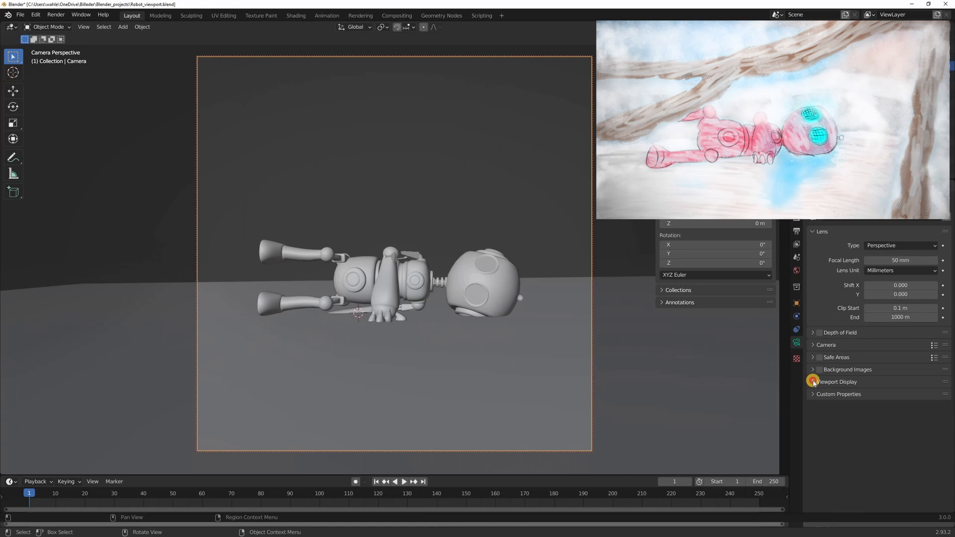
Switch the camera view to a live rendered preview of the red robot.
{"action": "left_click", "coordinate": [836, 382]}
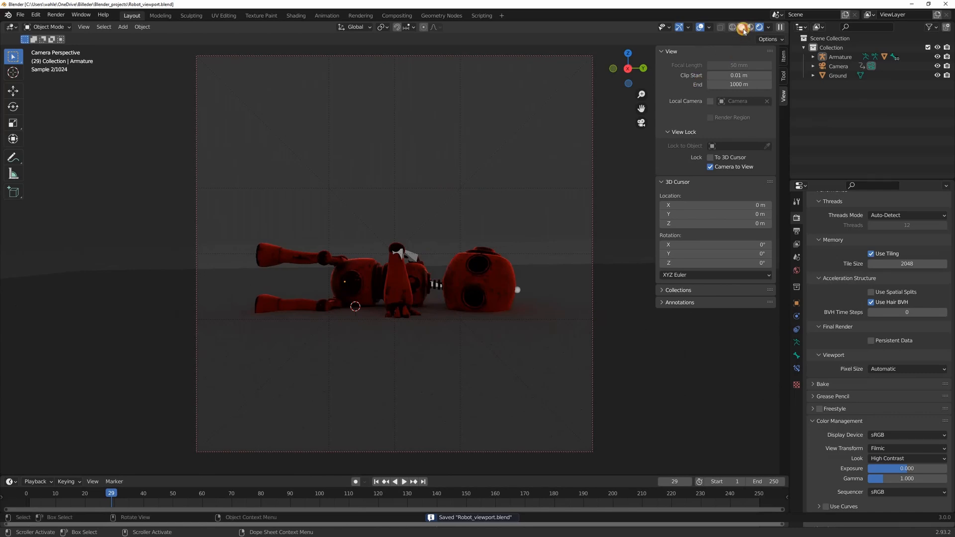
Change the viewport shading to see the robot against the lakeside backdrop.
{"action": "left_click", "coordinate": [295, 16]}
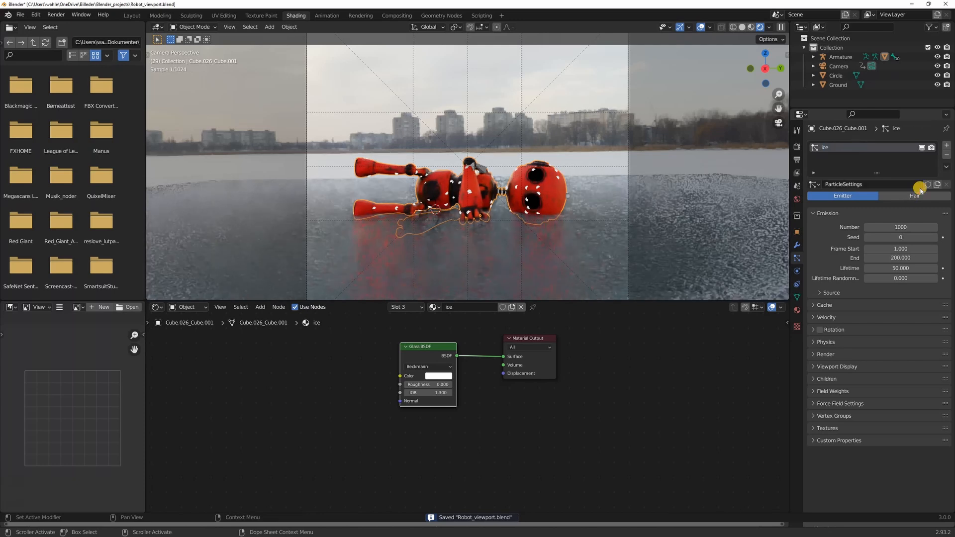
Make the particle system hair rendered with the ice material and interpolated children.
{"action": "left_click", "coordinate": [914, 196]}
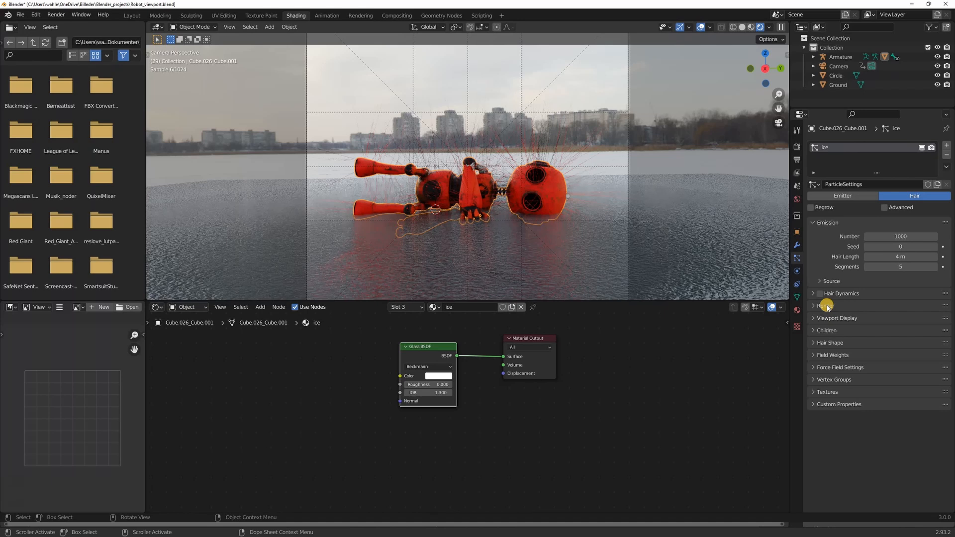
{"action": "left_click", "coordinate": [828, 305]}
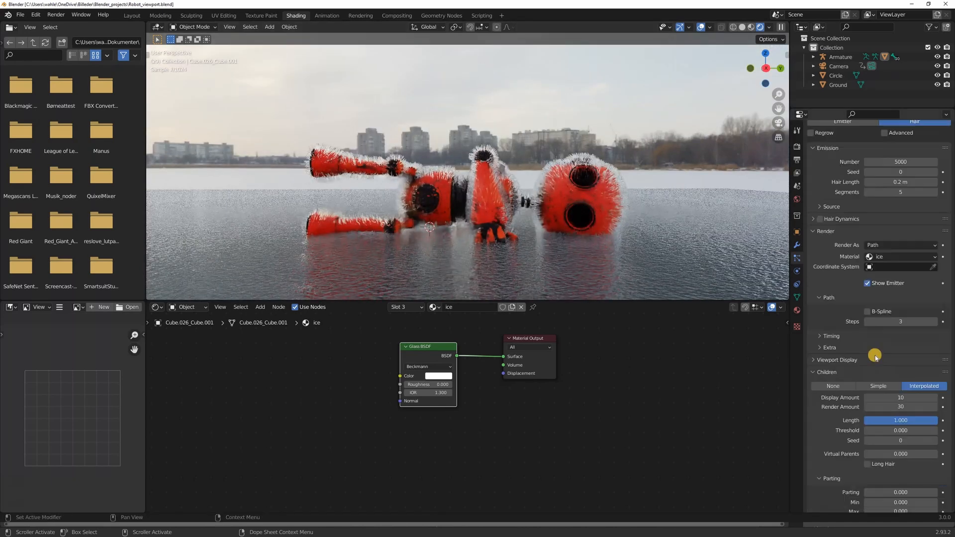
{"action": "scroll", "scroll_direction": "down", "scroll_amount": 3}
{"action": "type", "text": "ice"}
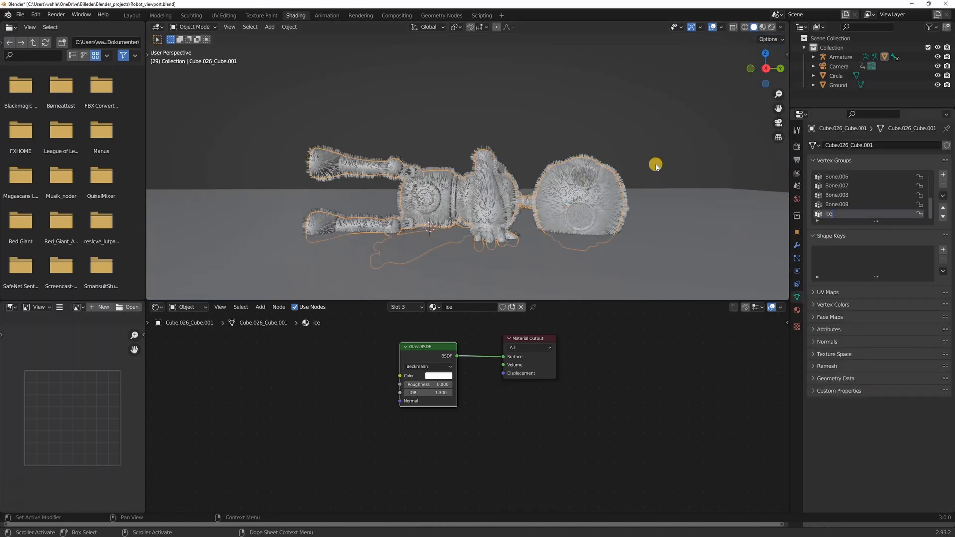
Name the robot's new vertex group 'ice'.
{"action": "left_click", "coordinate": [195, 27]}
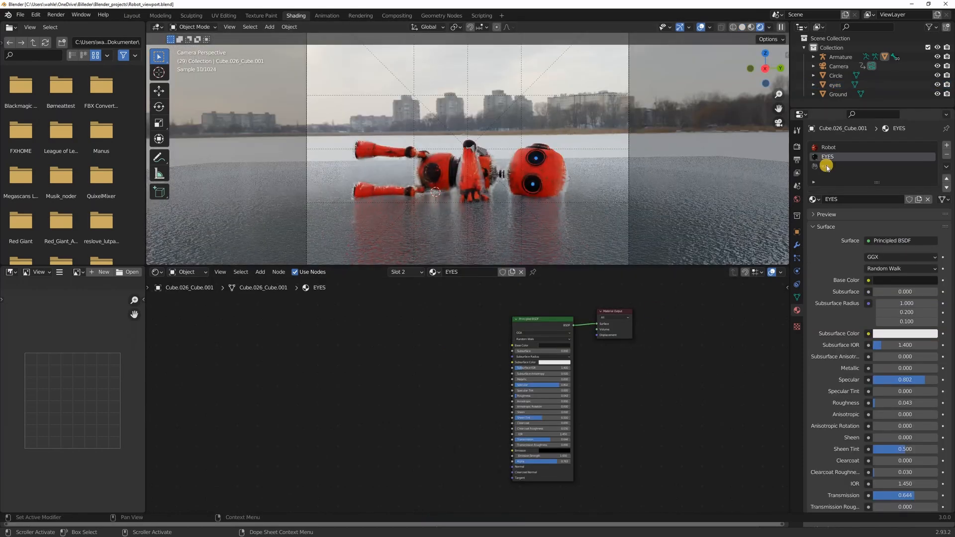
Select the robot's third material slot to check its Robot and EYES materials.
{"action": "left_click", "coordinate": [131, 6]}
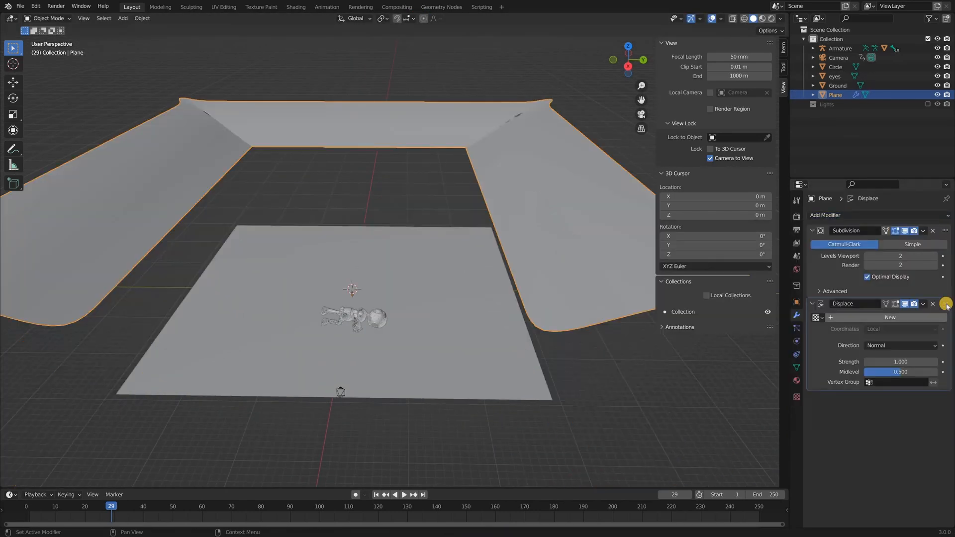
Add a new displacement texture at strength 0.05 to the ground plane's rim.
{"action": "left_click", "coordinate": [889, 318]}
{"action": "type", "text": "0.05"}
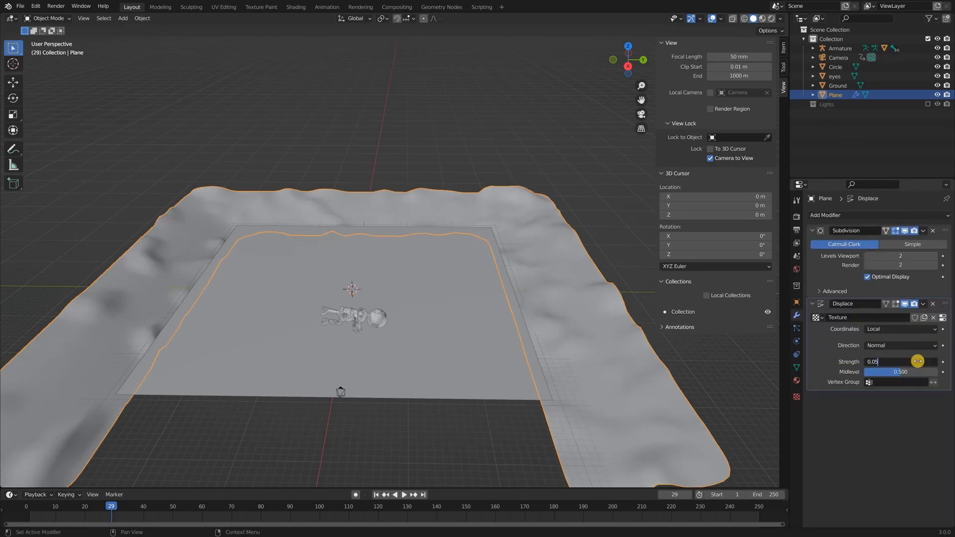
{"action": "left_click", "coordinate": [296, 6]}
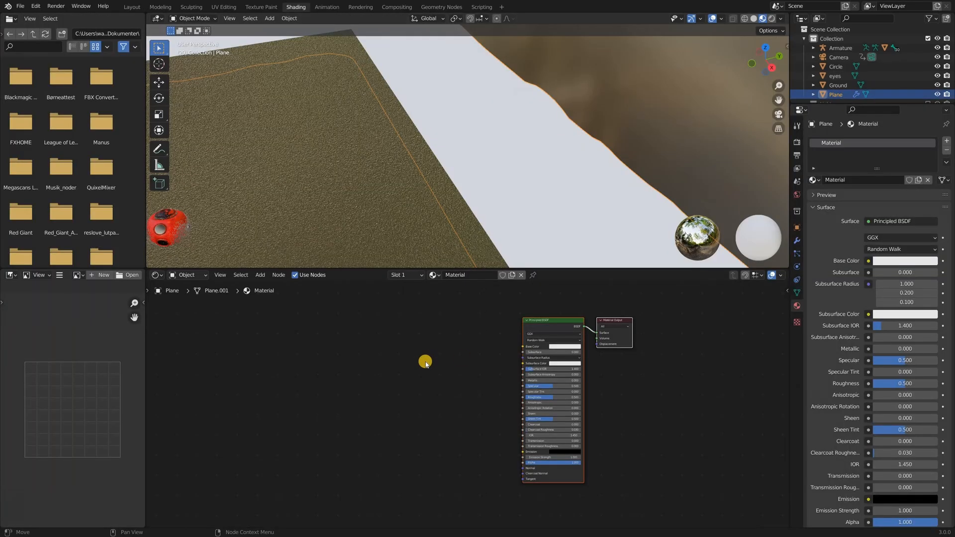
Add a Noise Texture node driving the plane material's bump and adjust its scale.
{"action": "type", "text": "no"}
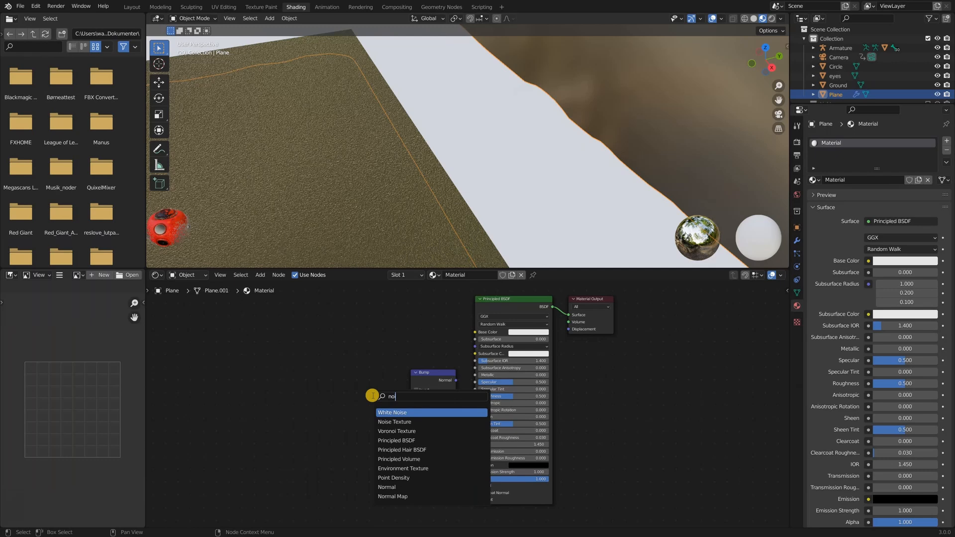
{"action": "left_click", "coordinate": [395, 421]}
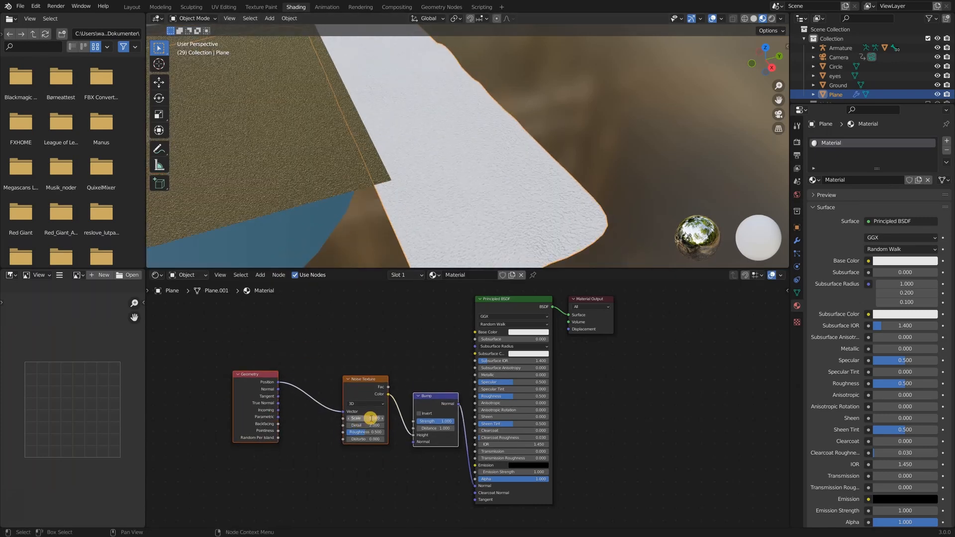
{"action": "left_click", "coordinate": [131, 6]}
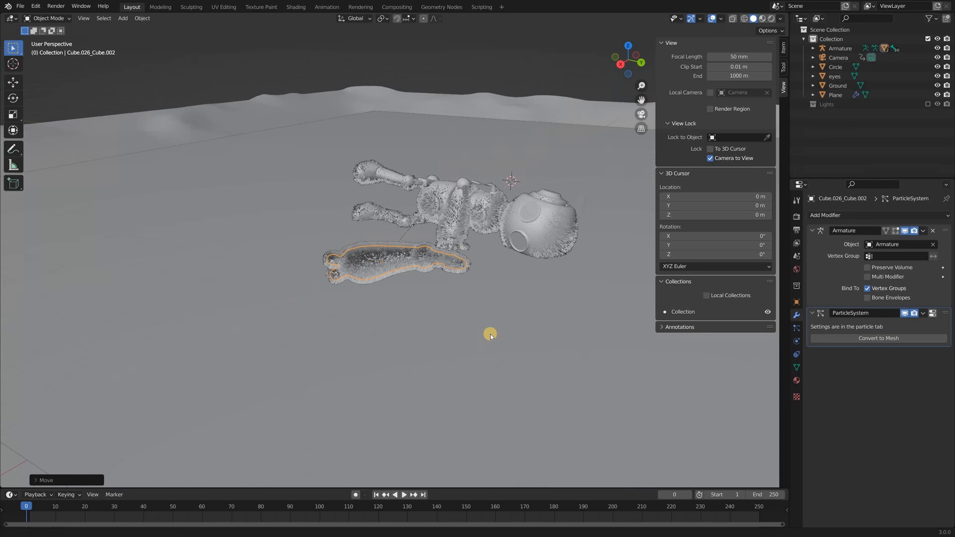
Place and rotate the appended glazed donut on the ice in front of the lying robot.
{"action": "left_click", "coordinate": [796, 327]}
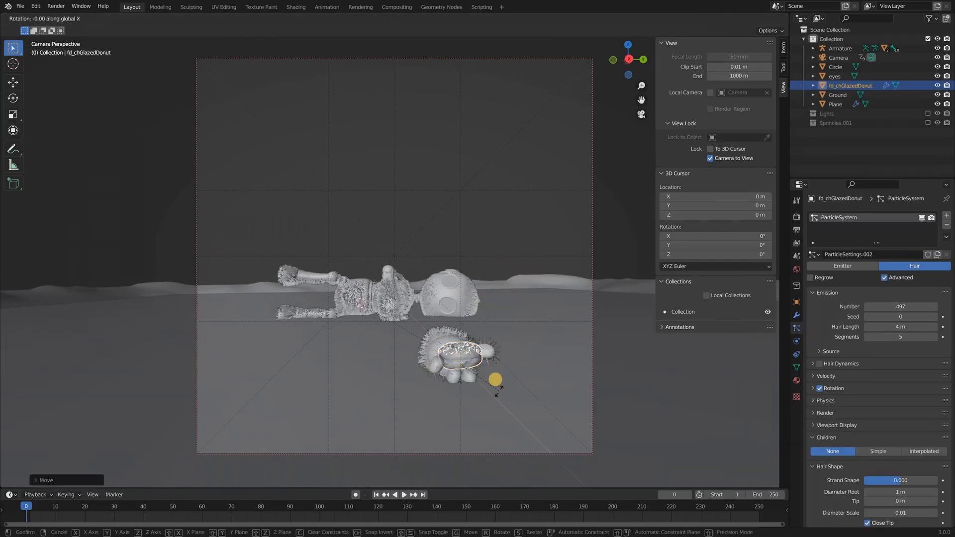
{"action": "left_click_drag", "start_coordinate": [494, 377], "coordinate": [510, 383]}
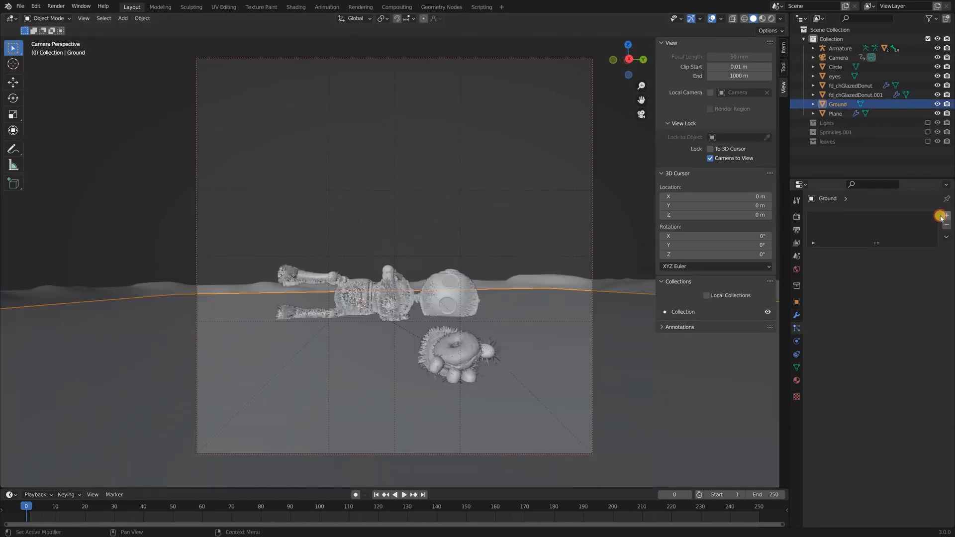
Add a Hair particle system to Ground rendering the 'leaves' collection with adjusted scale and randomness.
{"action": "left_click", "coordinate": [946, 216]}
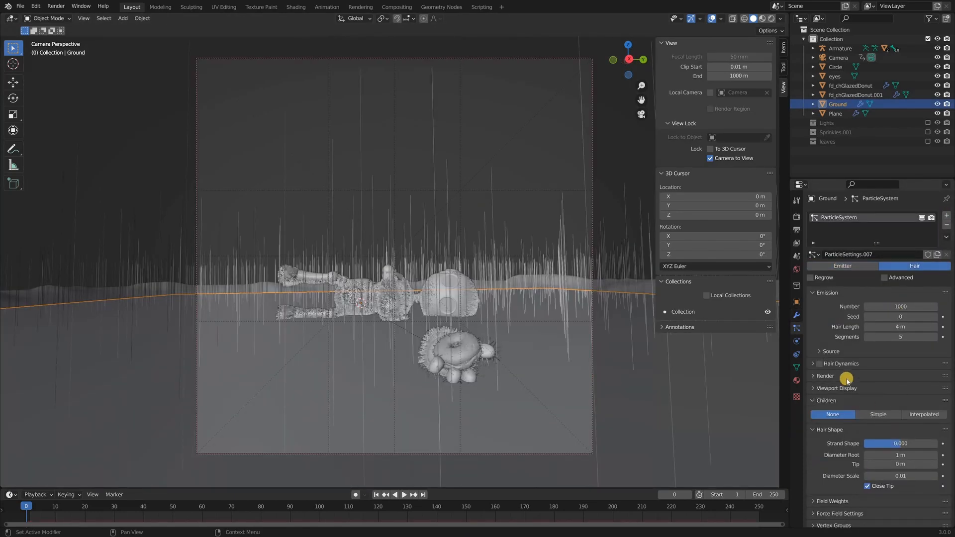
{"action": "left_click", "coordinate": [825, 376]}
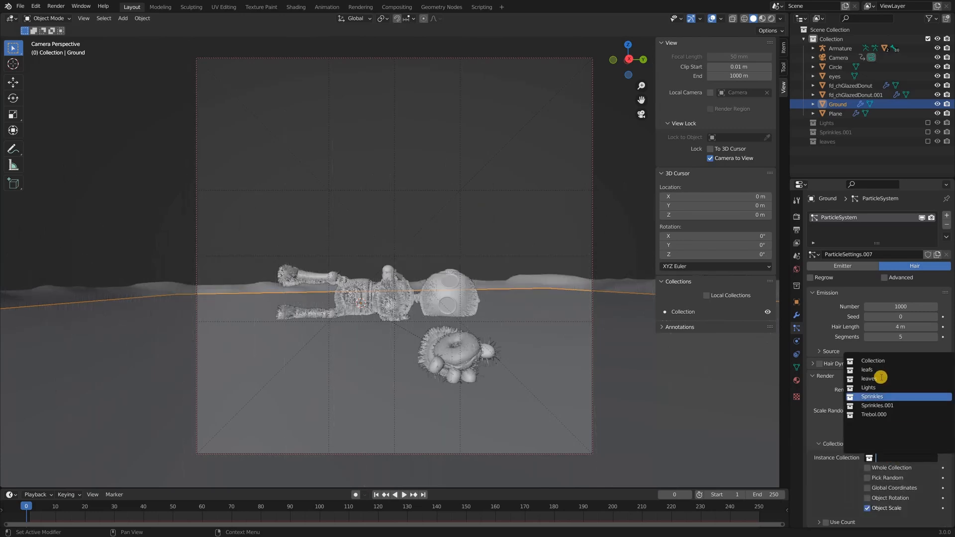
{"action": "left_click", "coordinate": [867, 378]}
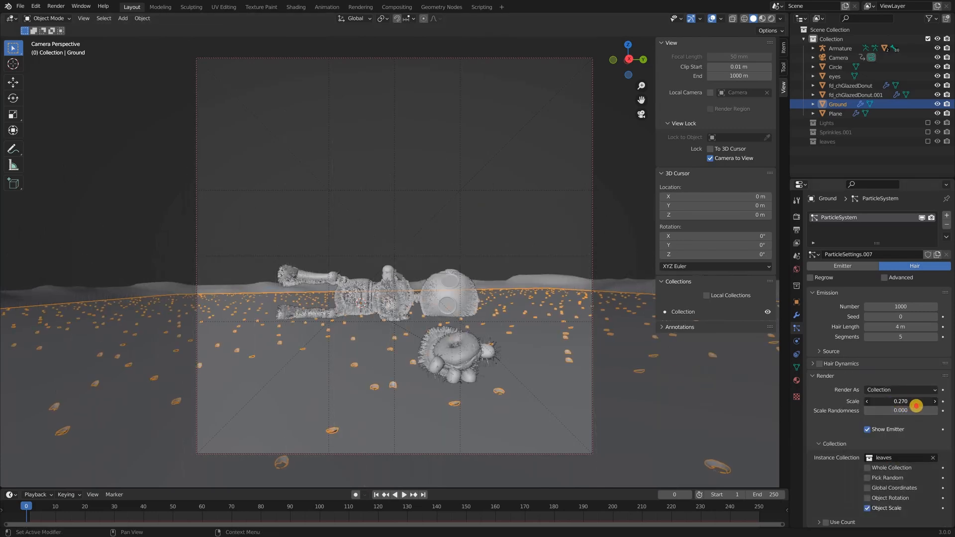
{"action": "left_click_drag", "start_coordinate": [914, 406], "coordinate": [930, 414]}
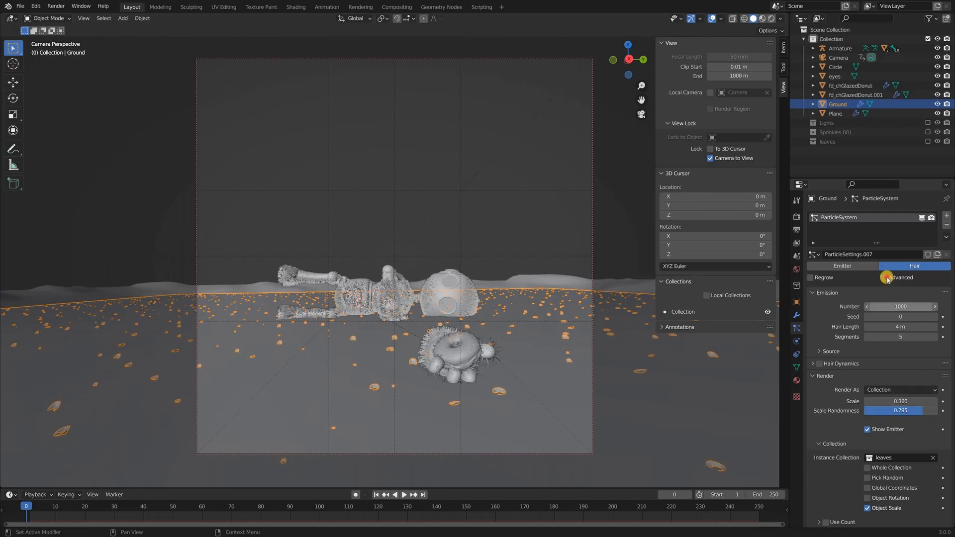
{"action": "left_click", "coordinate": [881, 277]}
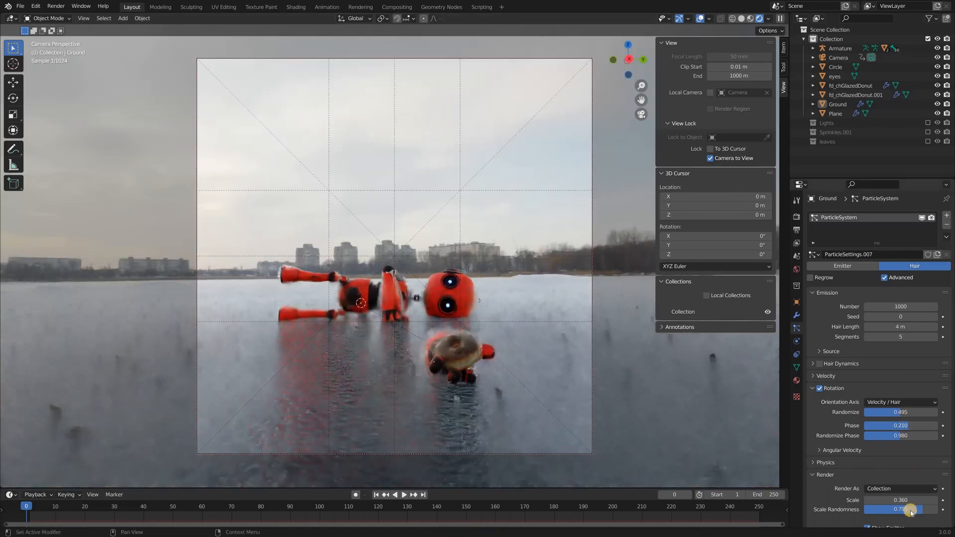
{"action": "left_click_drag", "start_coordinate": [900, 500], "coordinate": [907, 500]}
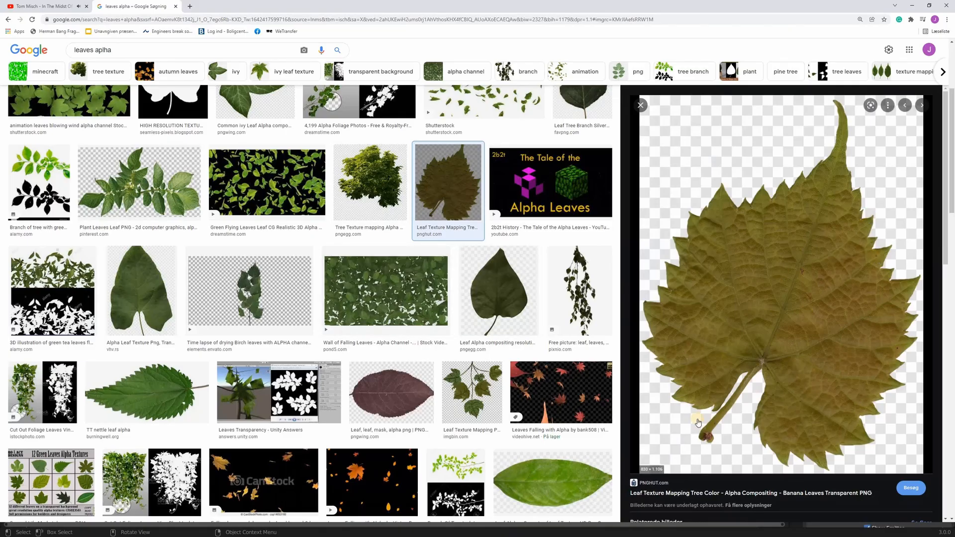
{"action": "mouse_move", "coordinate": [873, 164]}
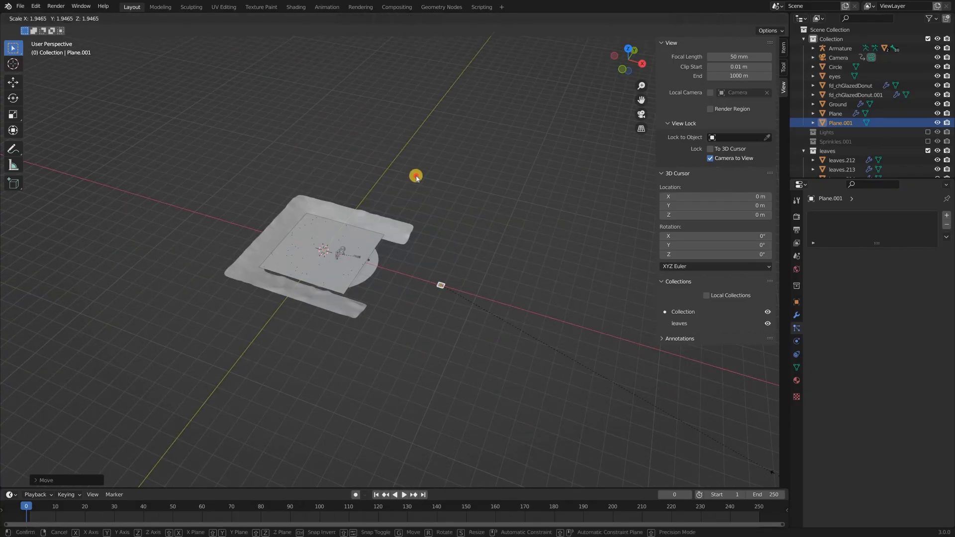
Set the leaf plane material's Blend Mode to Alpha Clip so the black background becomes transparent.
{"action": "left_click", "coordinate": [296, 6]}
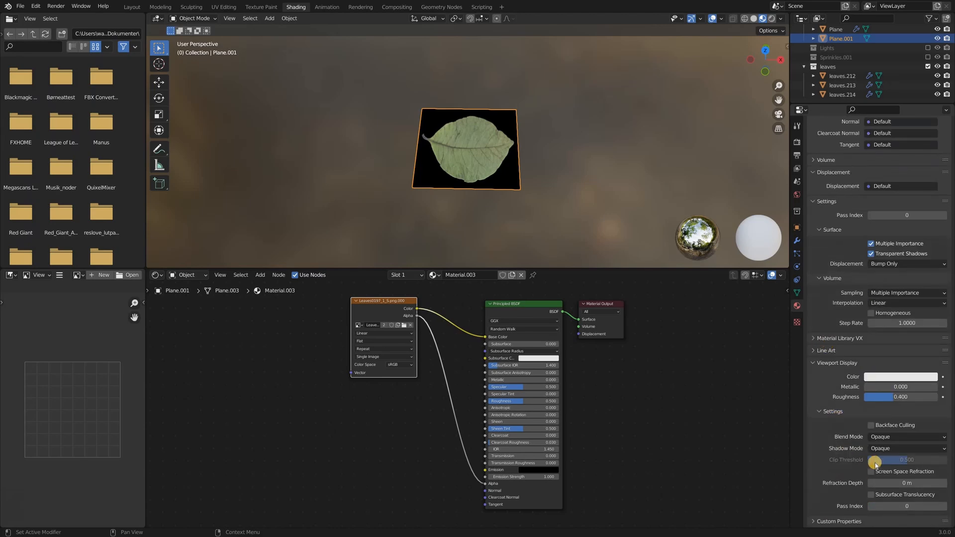
{"action": "left_click", "coordinate": [906, 437]}
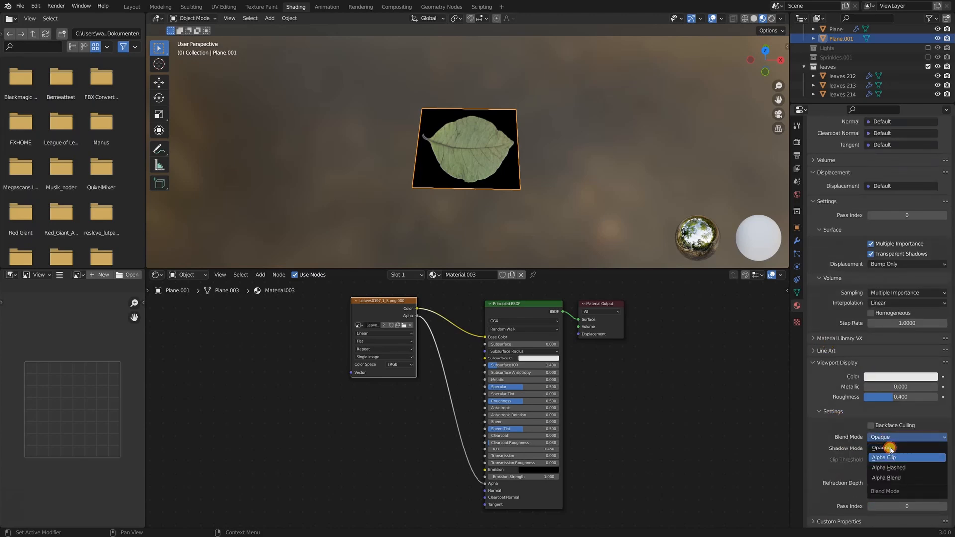
{"action": "left_click", "coordinate": [882, 458]}
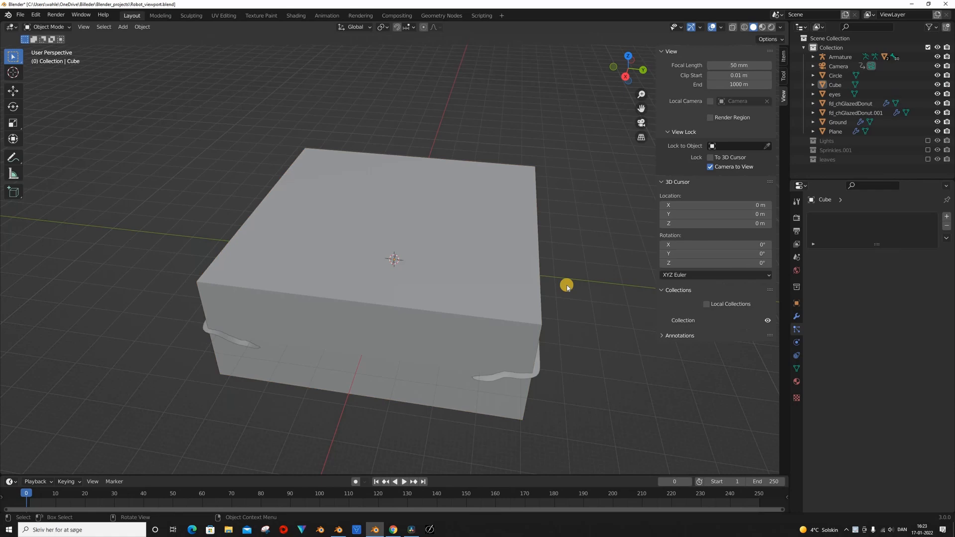
Wire a Principled Volume shader into the cube material's Volume output for mist.
{"action": "left_click", "coordinate": [296, 16]}
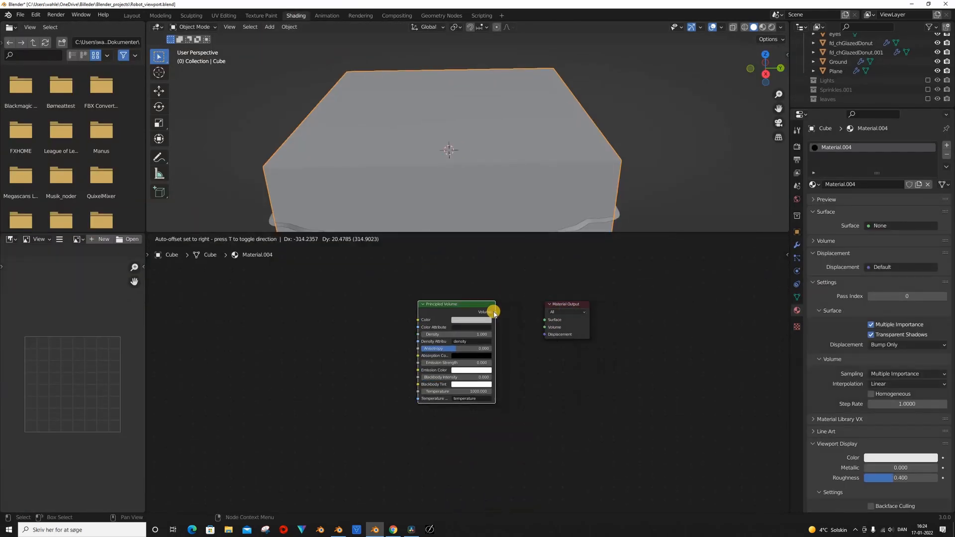
{"action": "left_click_drag", "start_coordinate": [494, 312], "coordinate": [544, 328]}
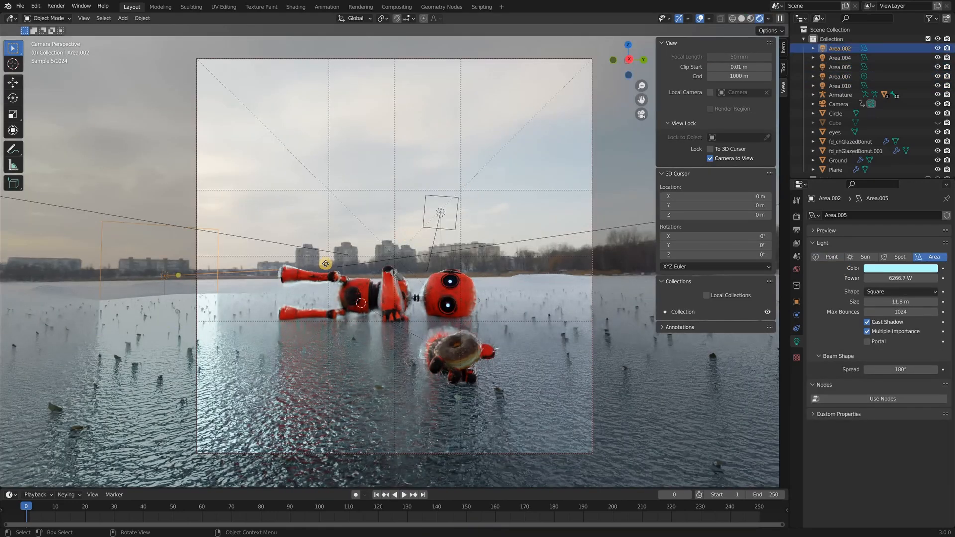
Review the world nodes, save, and switch to the Compositing node tree.
{"action": "left_click", "coordinate": [296, 7]}
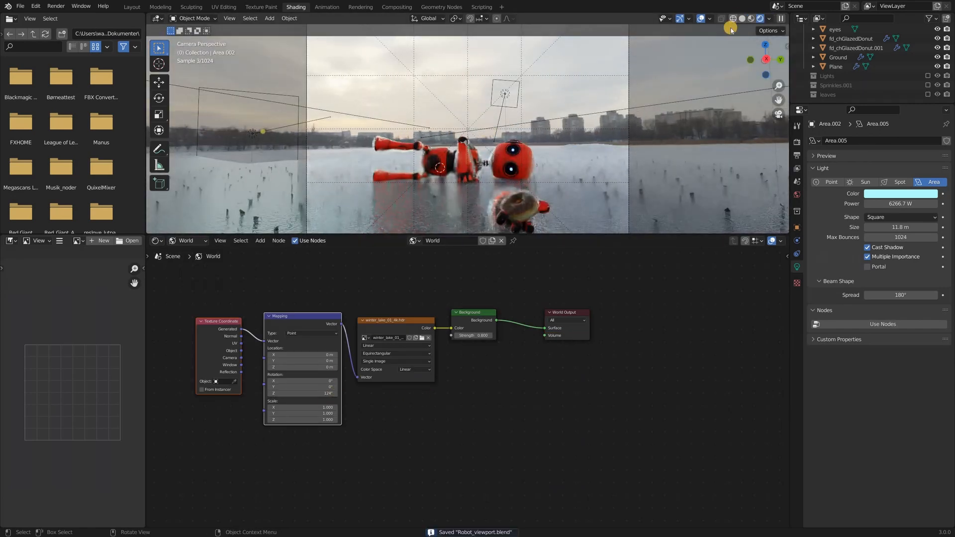
{"action": "left_click", "coordinate": [396, 7]}
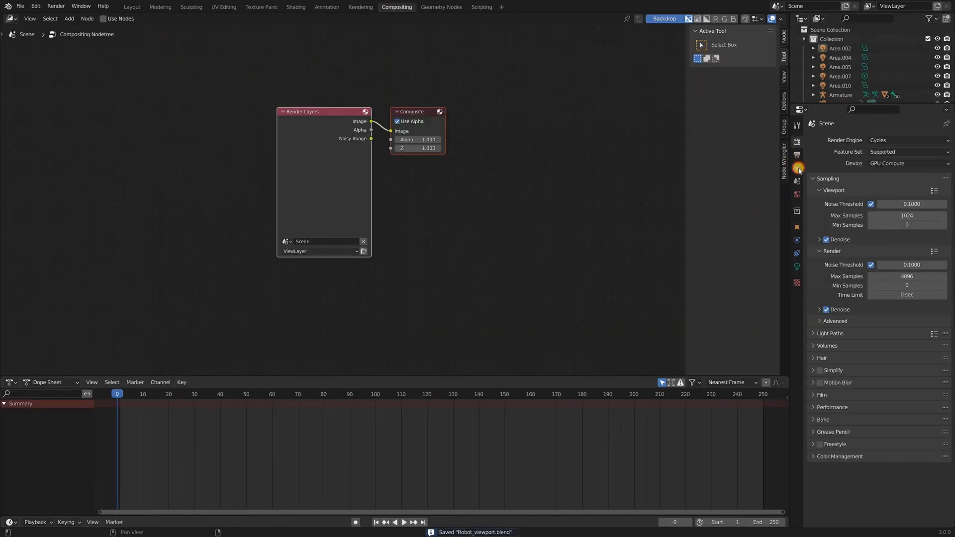
Enable Mist and Denoising passes, set Glare to Fog Glow, and insert a Mix node before Composite.
{"action": "left_click", "coordinate": [796, 266]}
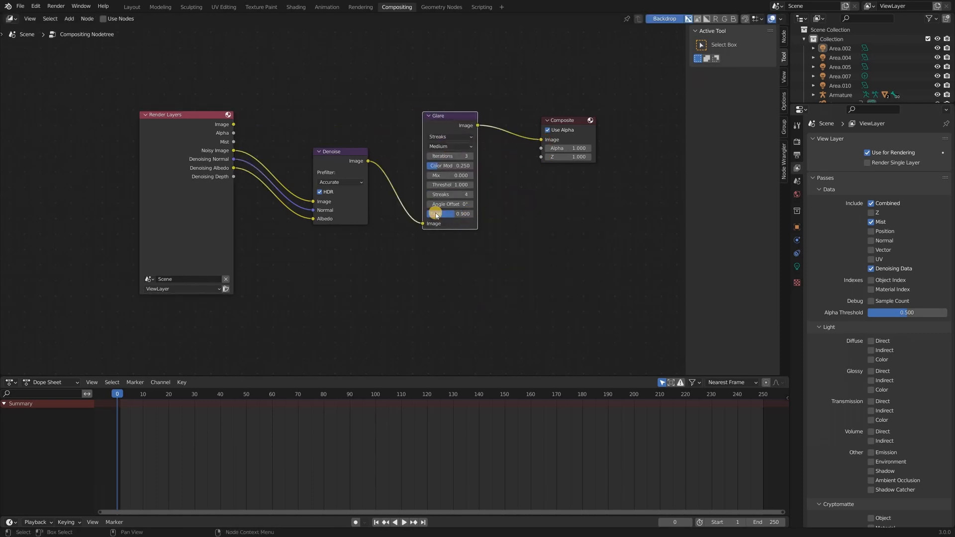
{"action": "left_click", "coordinate": [450, 136]}
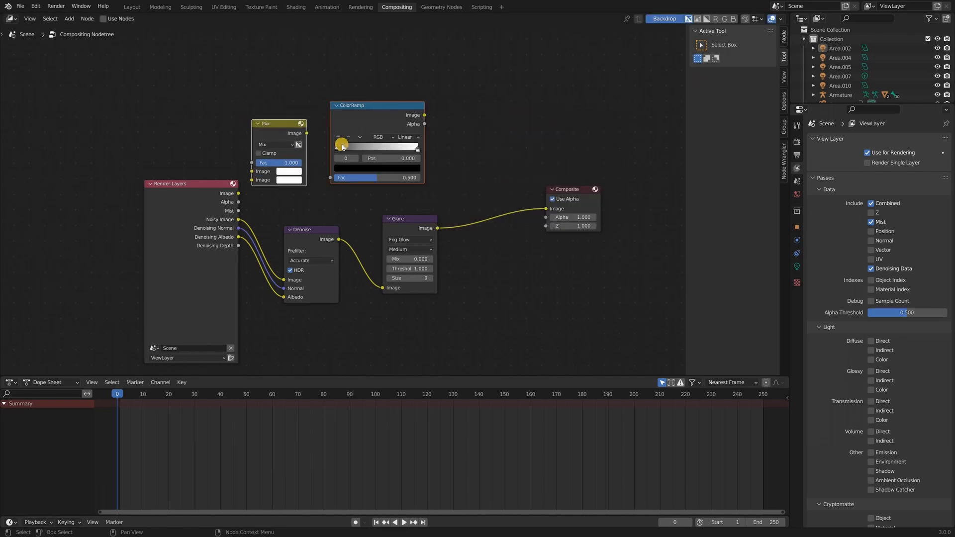
{"action": "left_click_drag", "start_coordinate": [265, 123], "coordinate": [500, 180]}
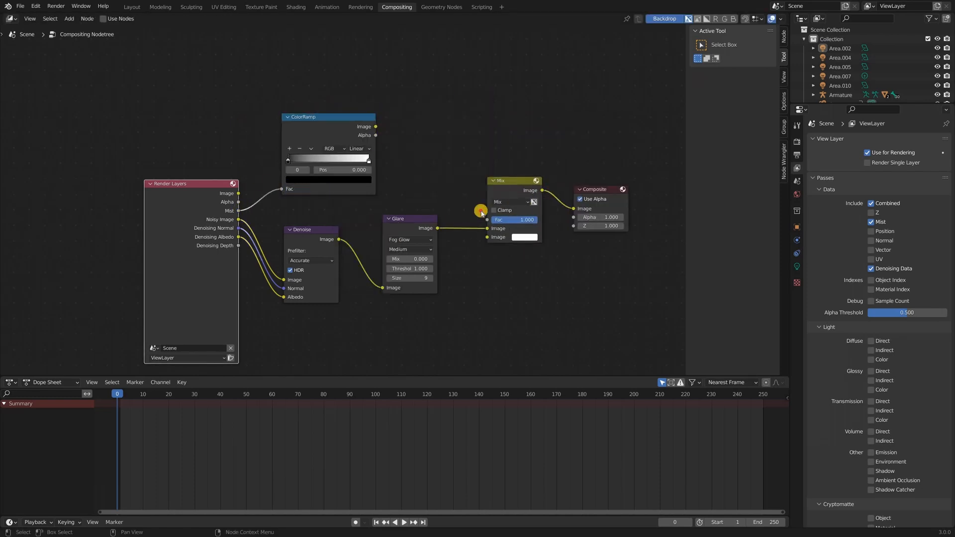
{"action": "left_click", "coordinate": [131, 7]}
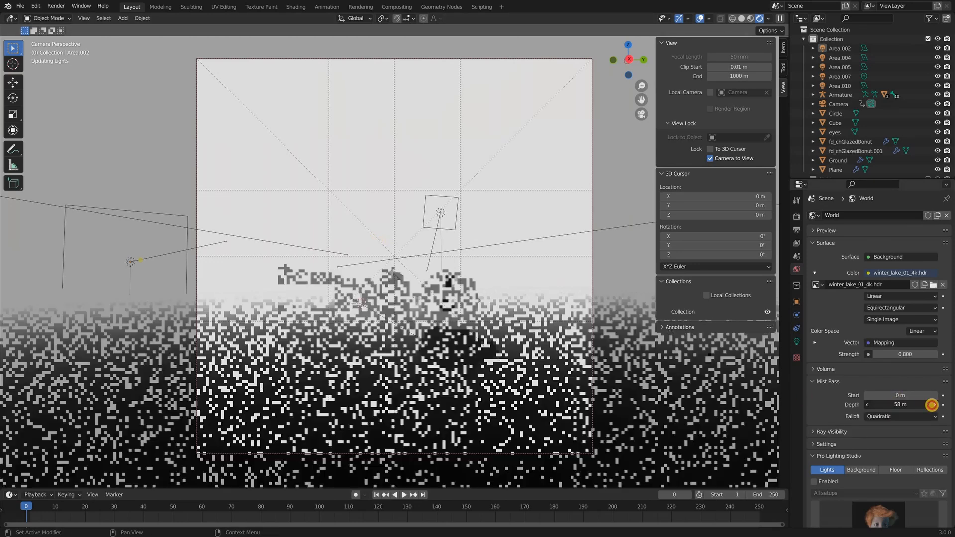
Set the World Mist Pass depth to 58 m.
{"action": "left_click", "coordinate": [396, 7]}
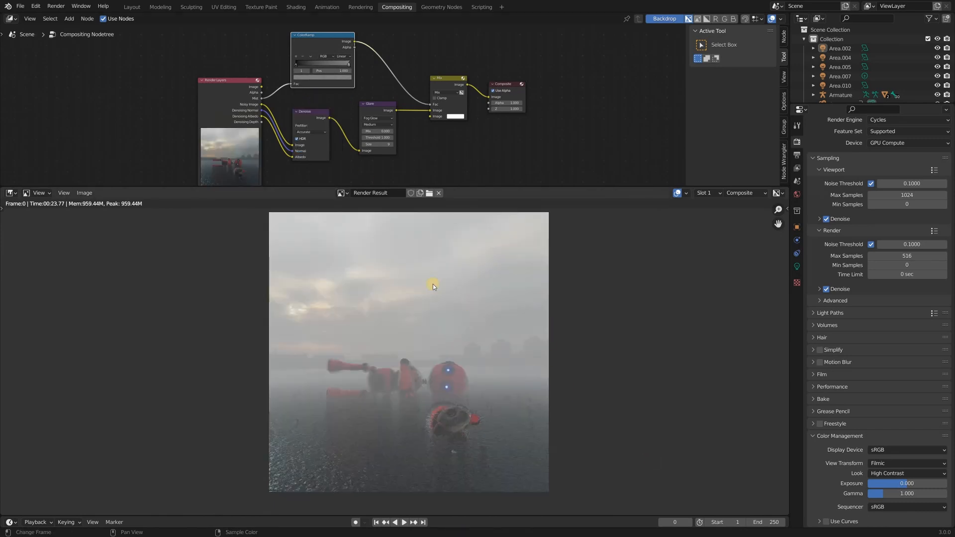
{"action": "mouse_move", "coordinate": [413, 323]}
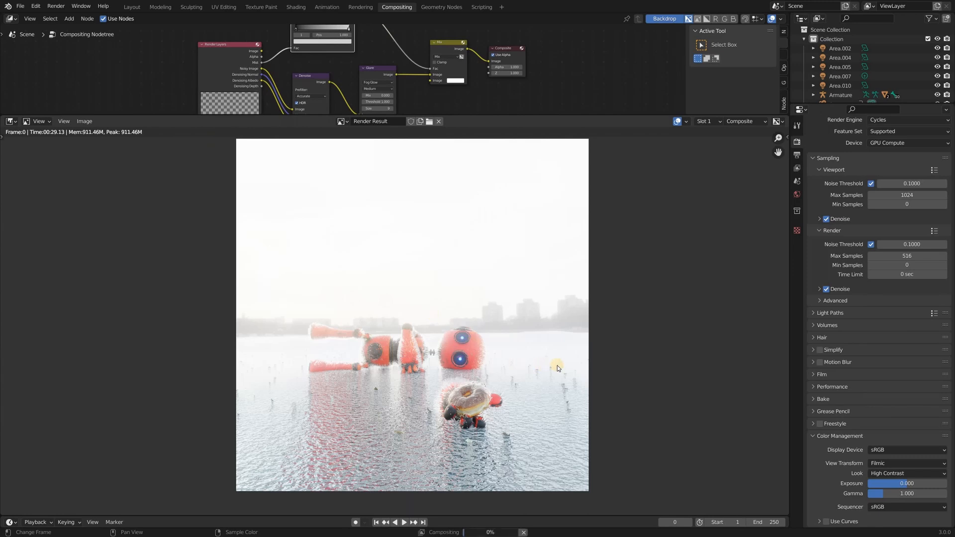
{"action": "mouse_move", "coordinate": [675, 339]}
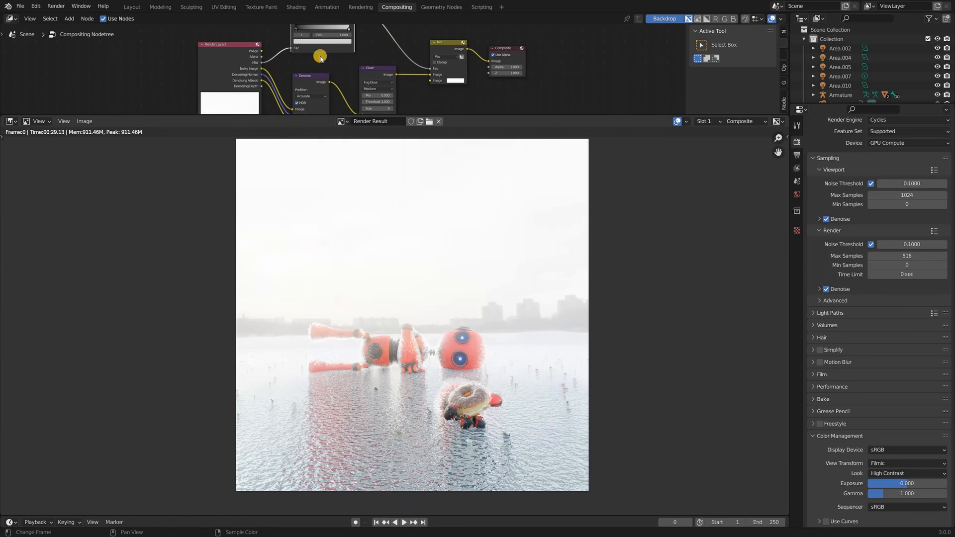
Adjust the mist ColorRamp stops so the background fades into white haze.
{"action": "left_click", "coordinate": [320, 55]}
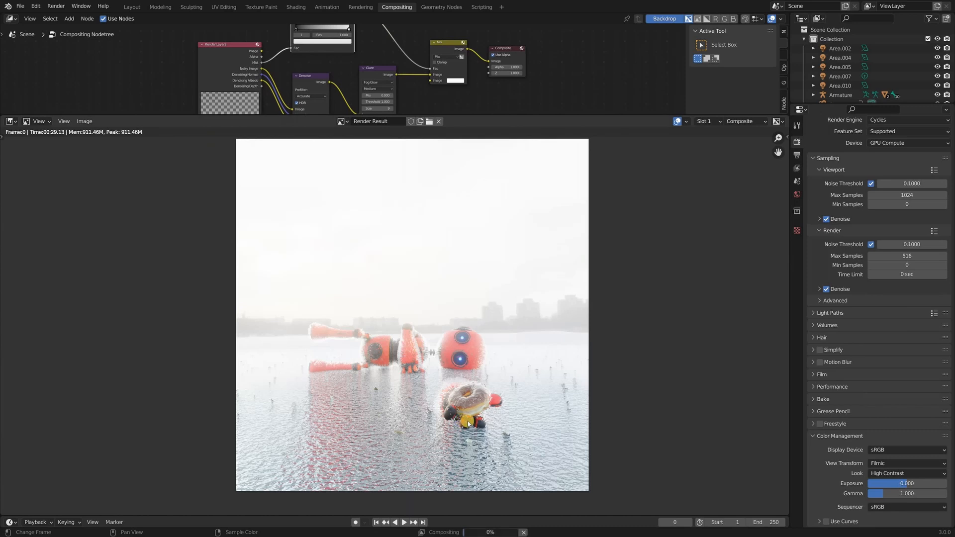
{"action": "mouse_move", "coordinate": [479, 308]}
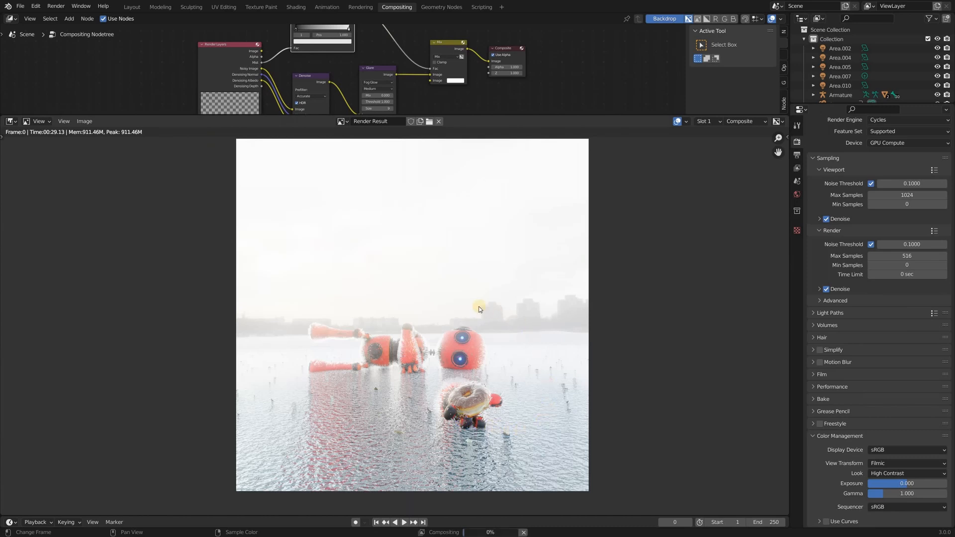